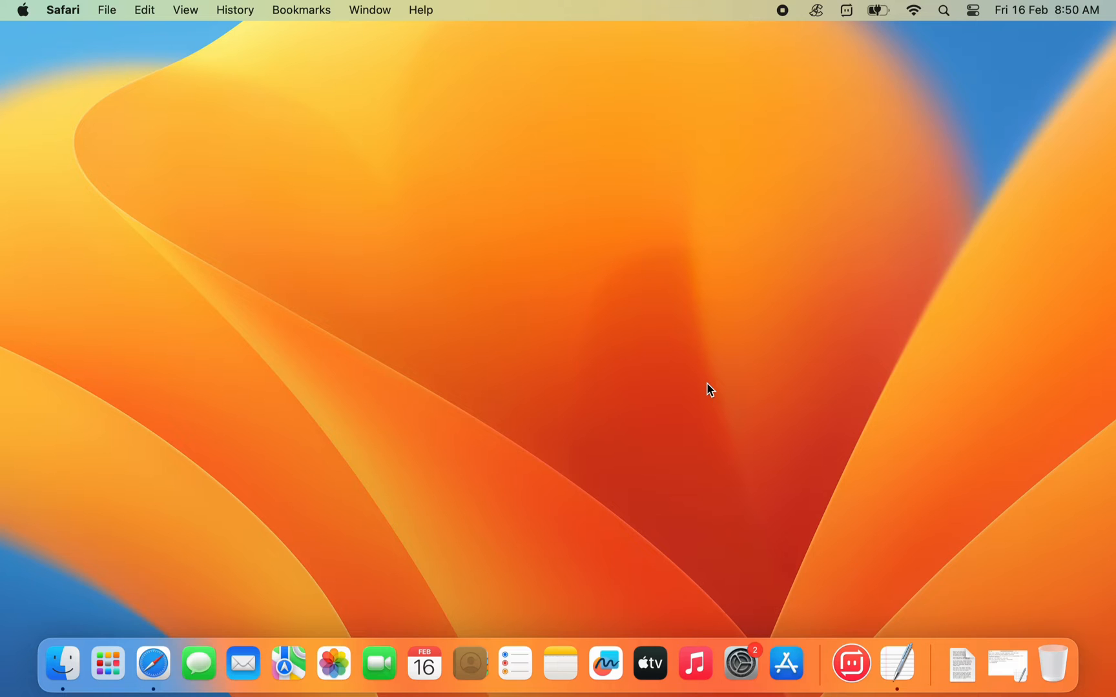
- Open the App Store, search for 'macos sonoma' and scroll through the results
drag(785, 663, 252, 279)
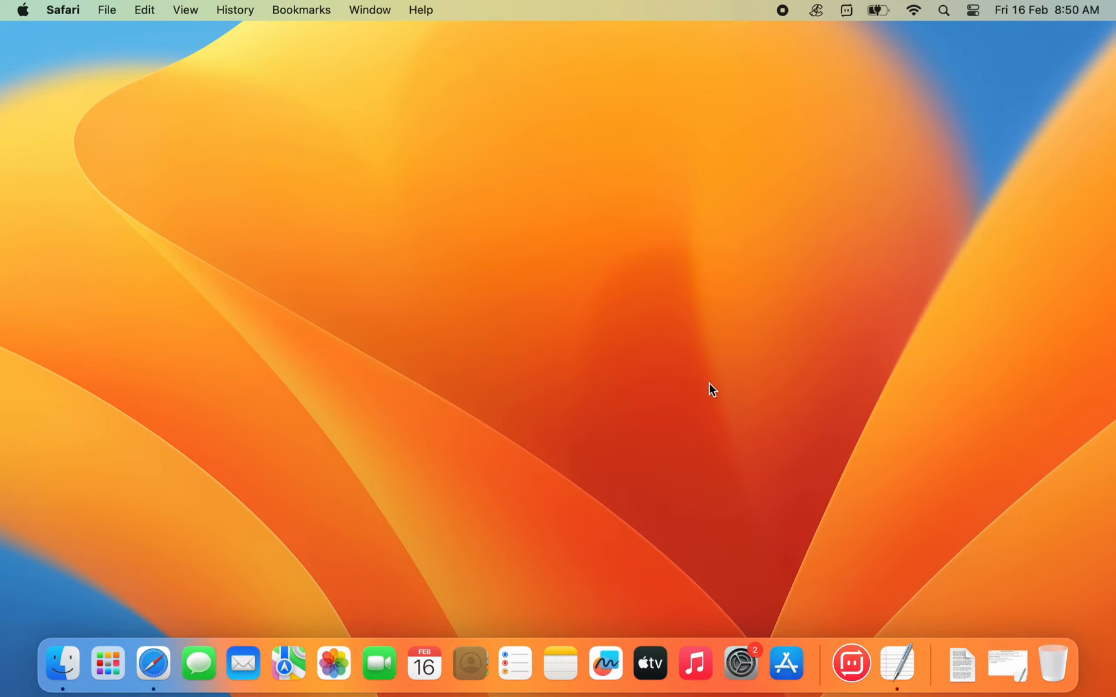
click(785, 663)
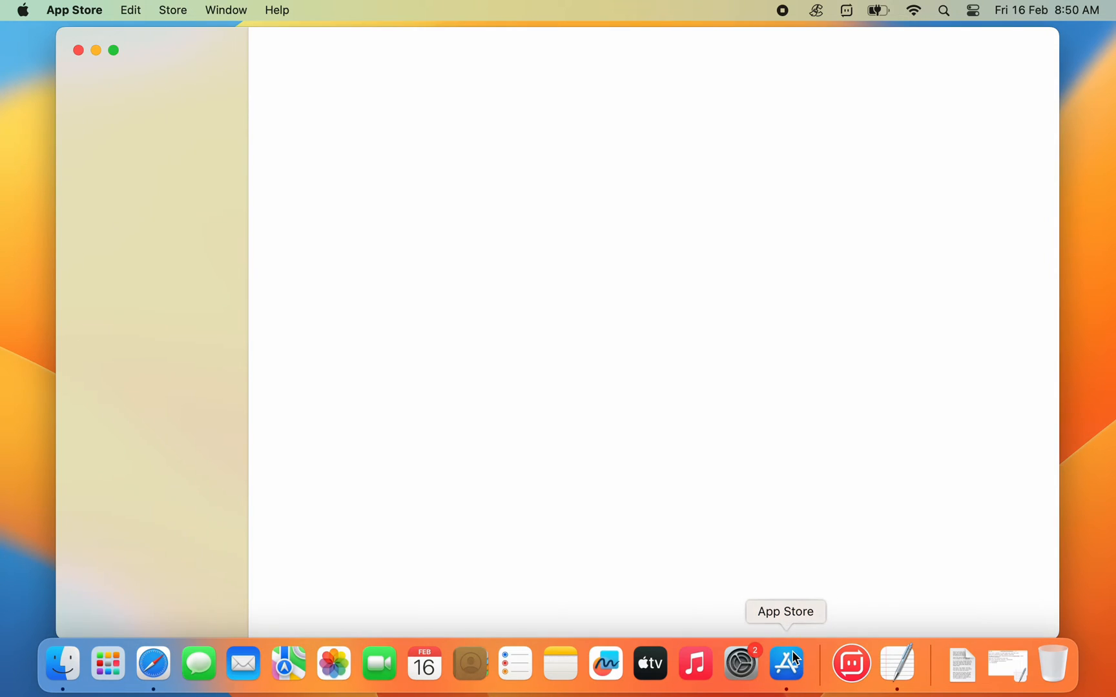
click(785, 663)
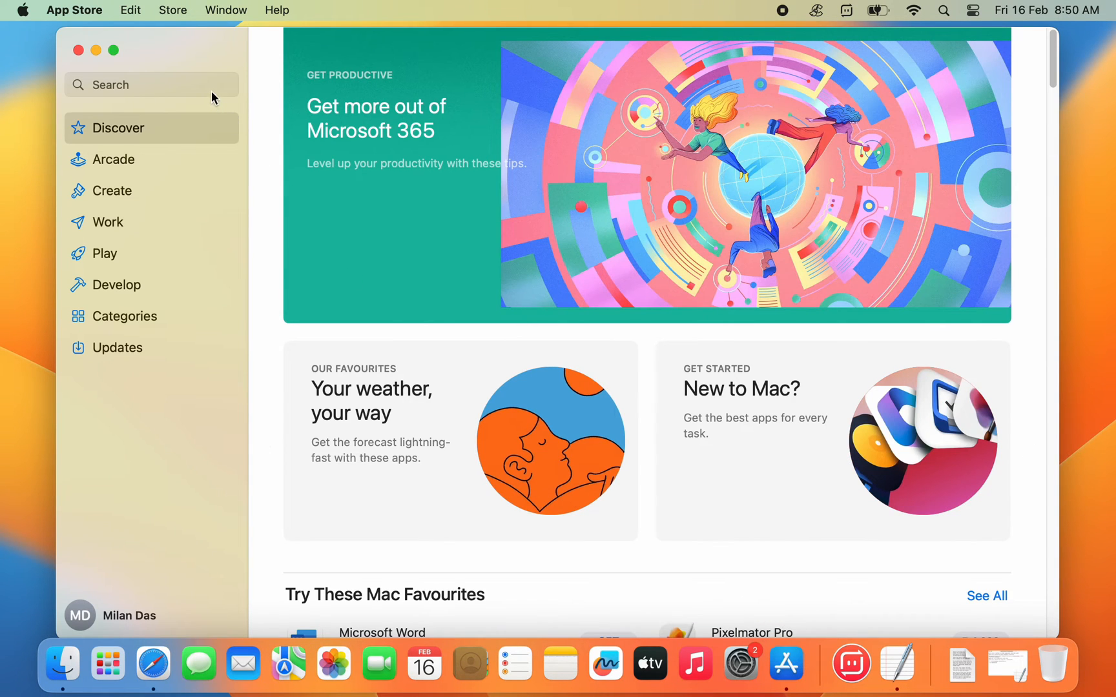
text(macos sonoma)
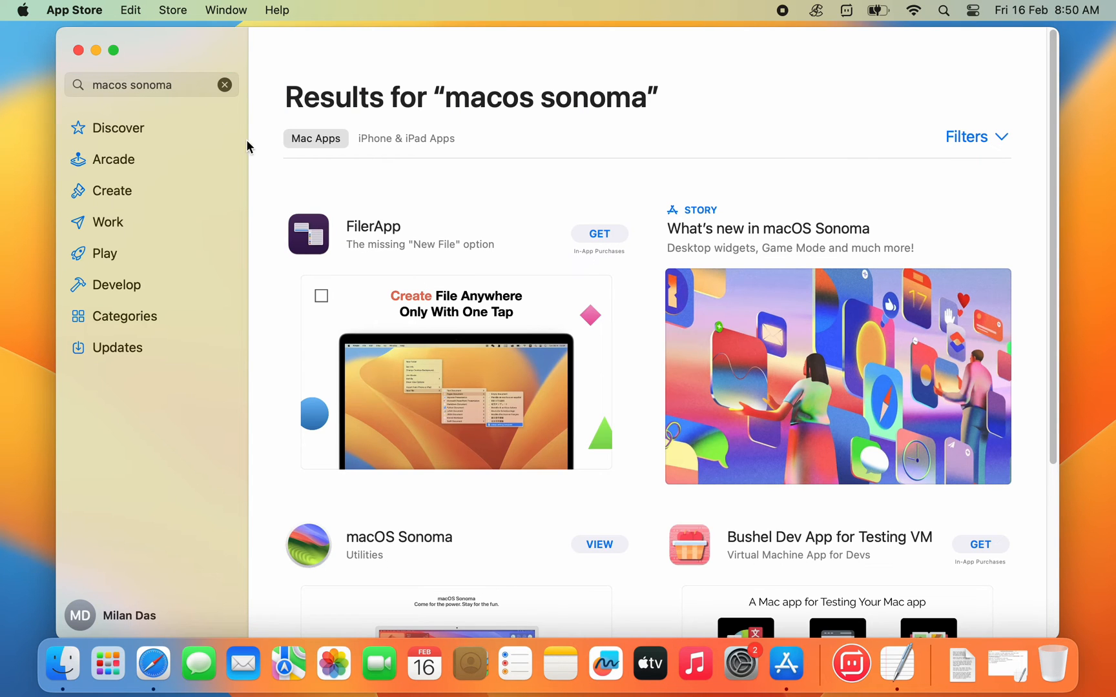
scroll(down, 3)
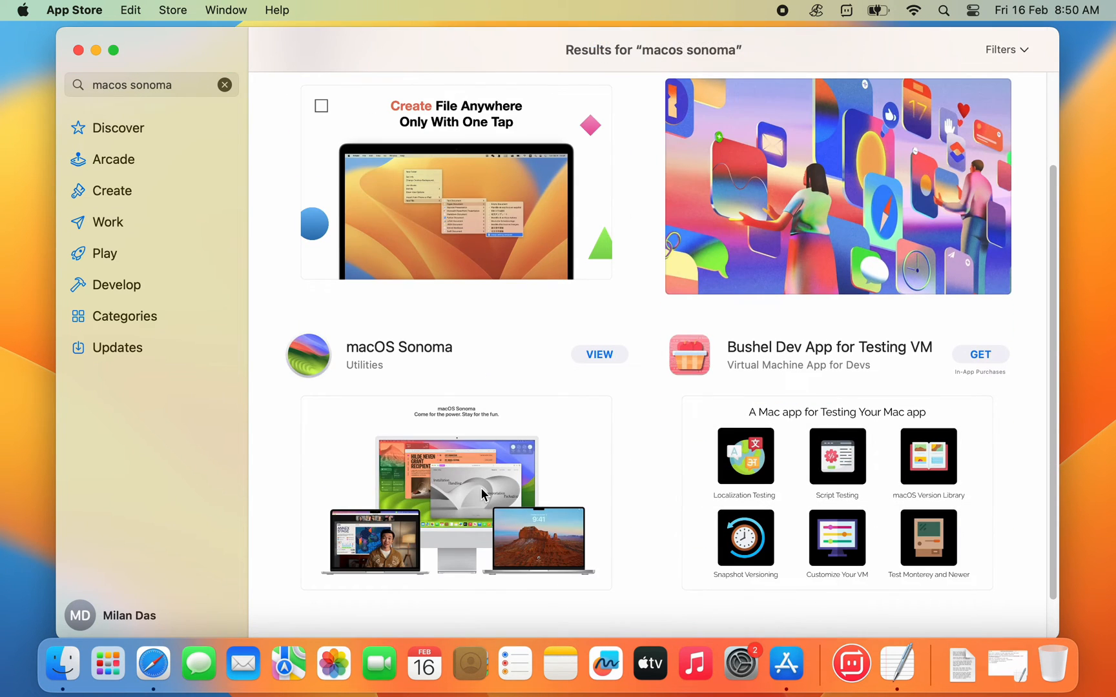
mouse_move(576, 373)
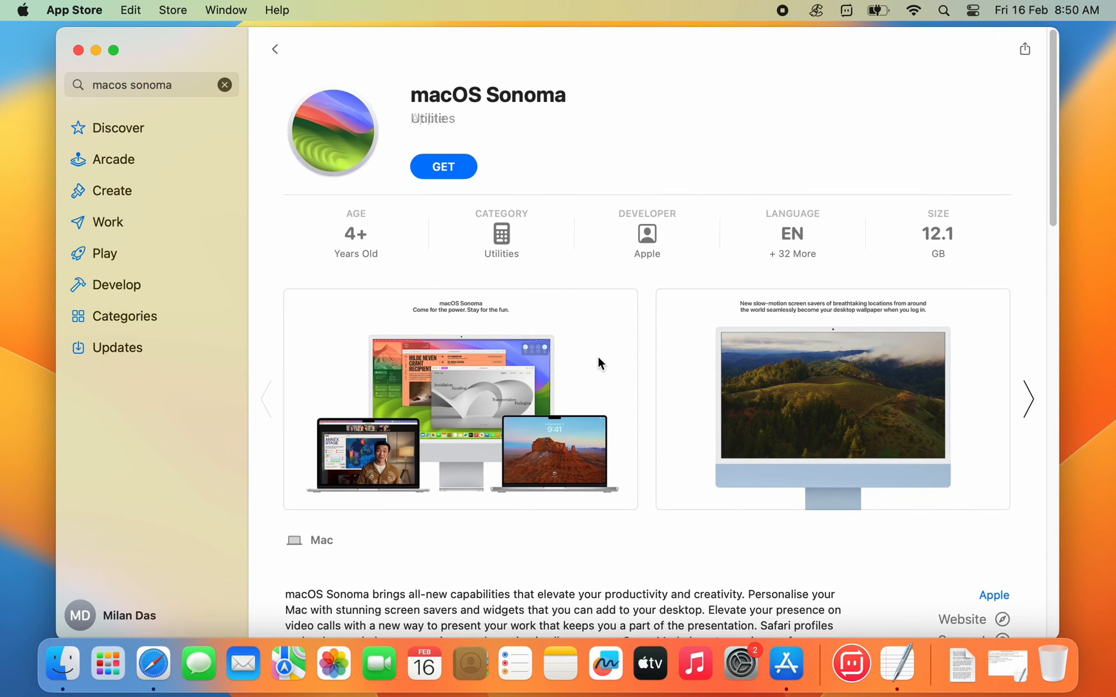
mouse_move(455, 180)
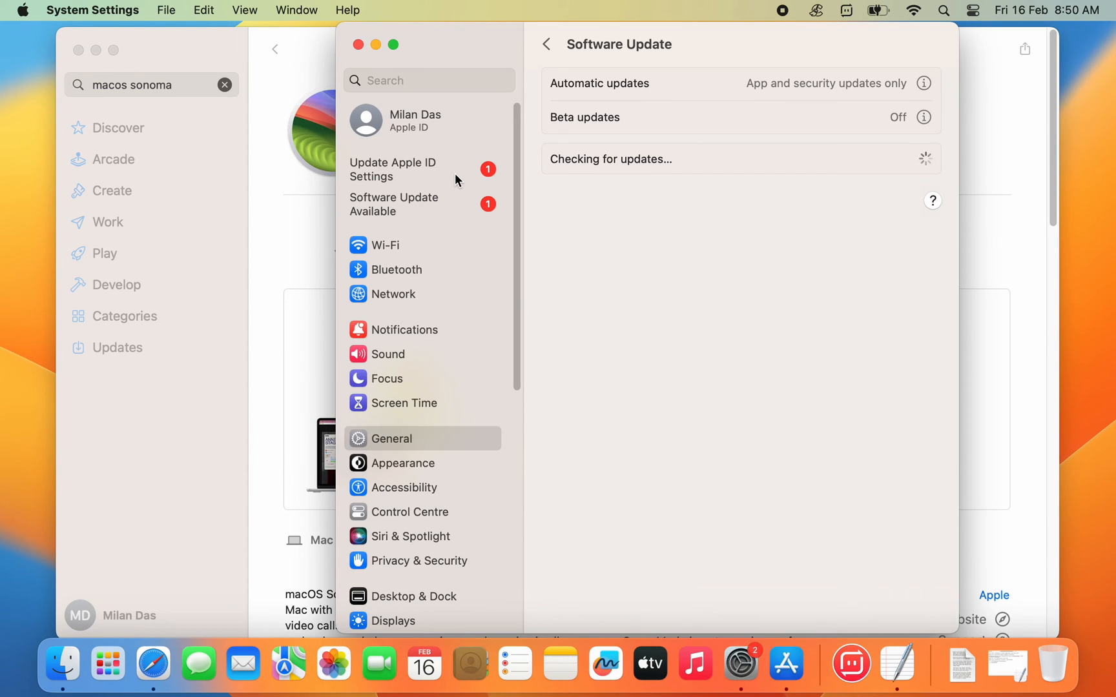
mouse_move(668, 215)
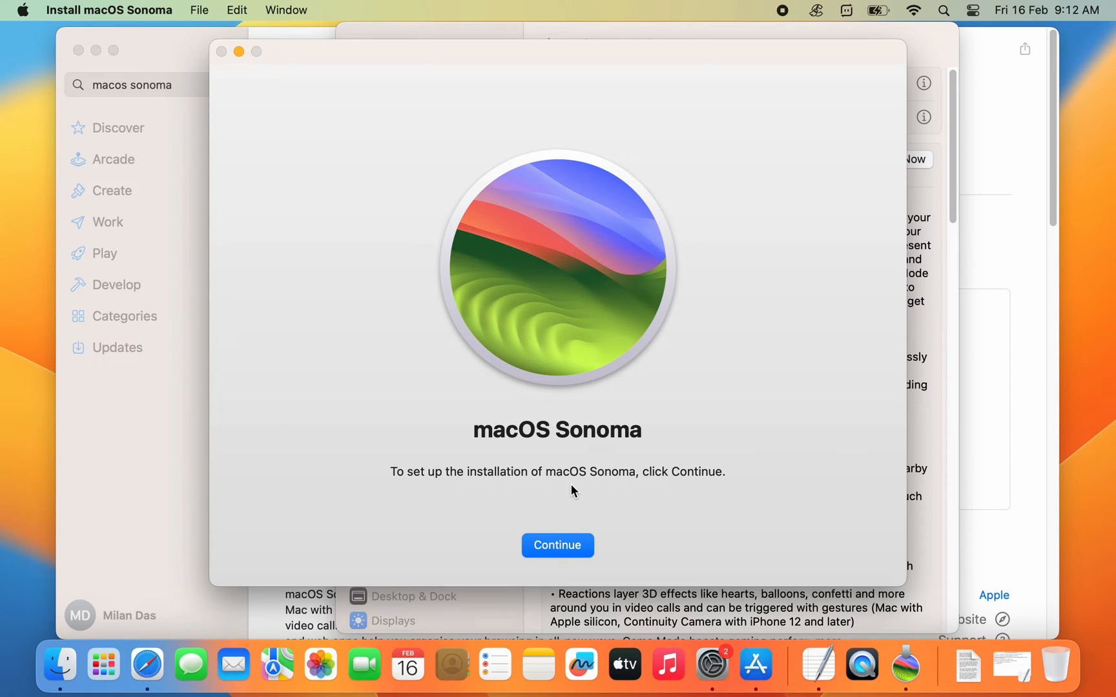
- Quit Install macOS Sonoma from its menu and confirm quitting without installing
click(110, 10)
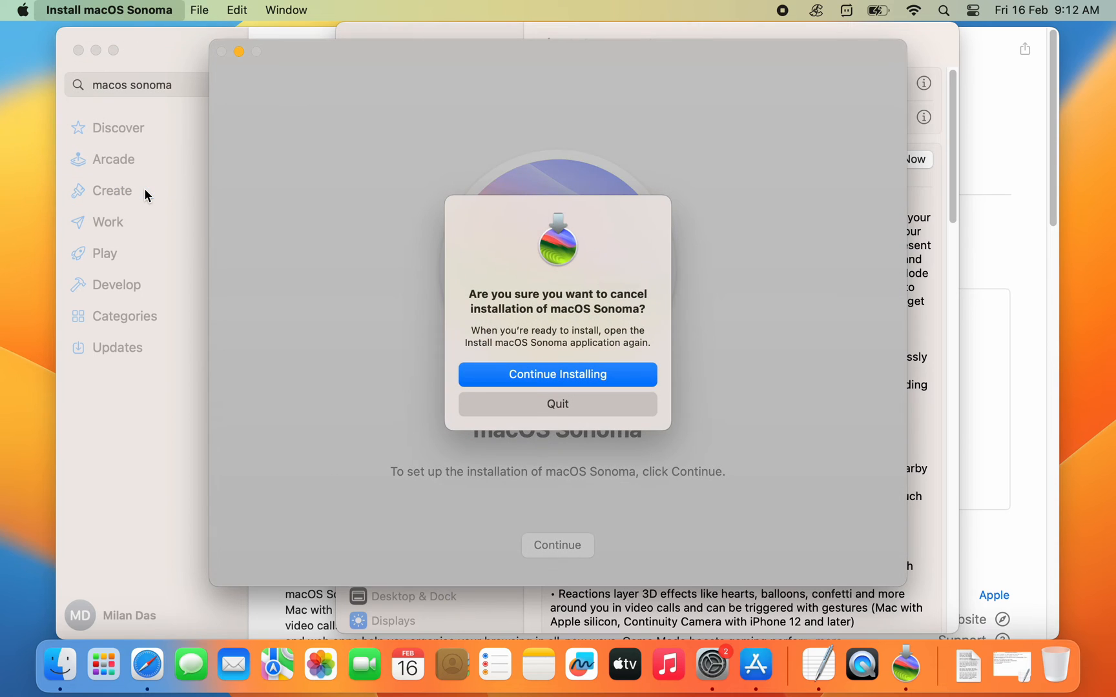
mouse_move(566, 412)
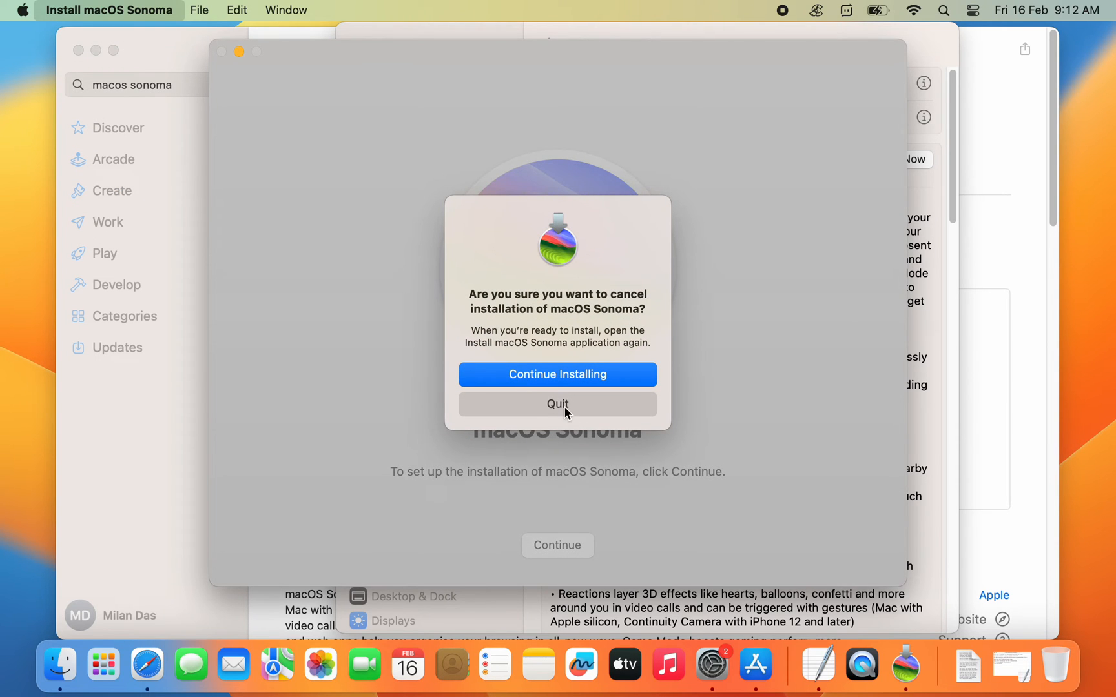
click(557, 404)
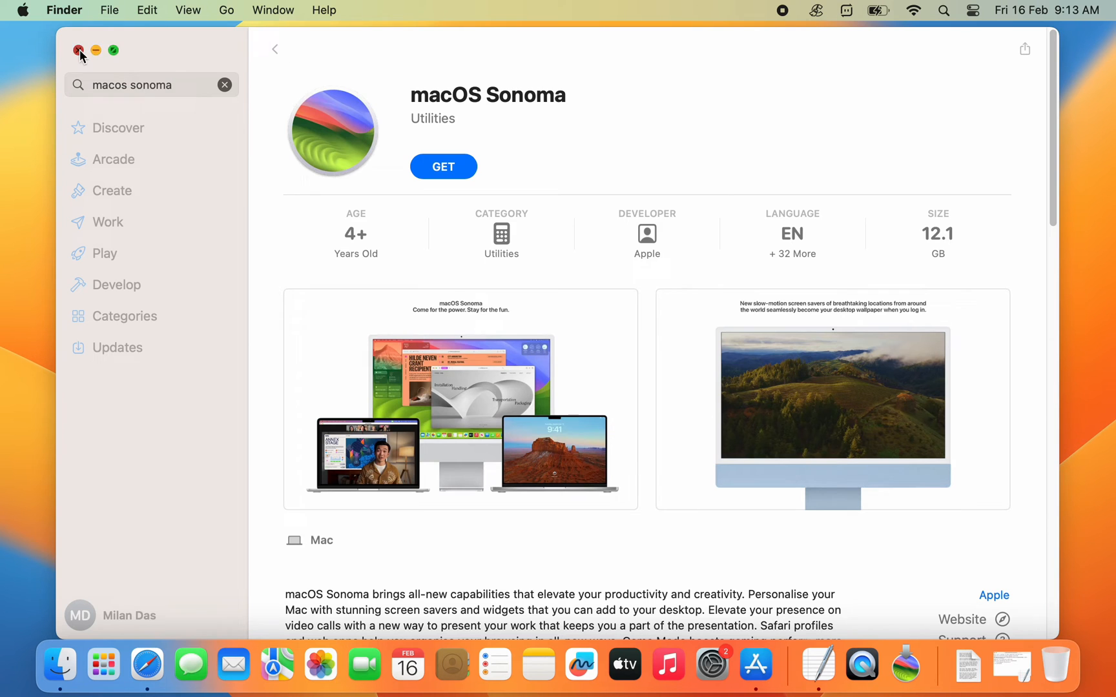
- Close the App Store page and launch Terminal by searching 'terminal' in Launchpad
click(79, 50)
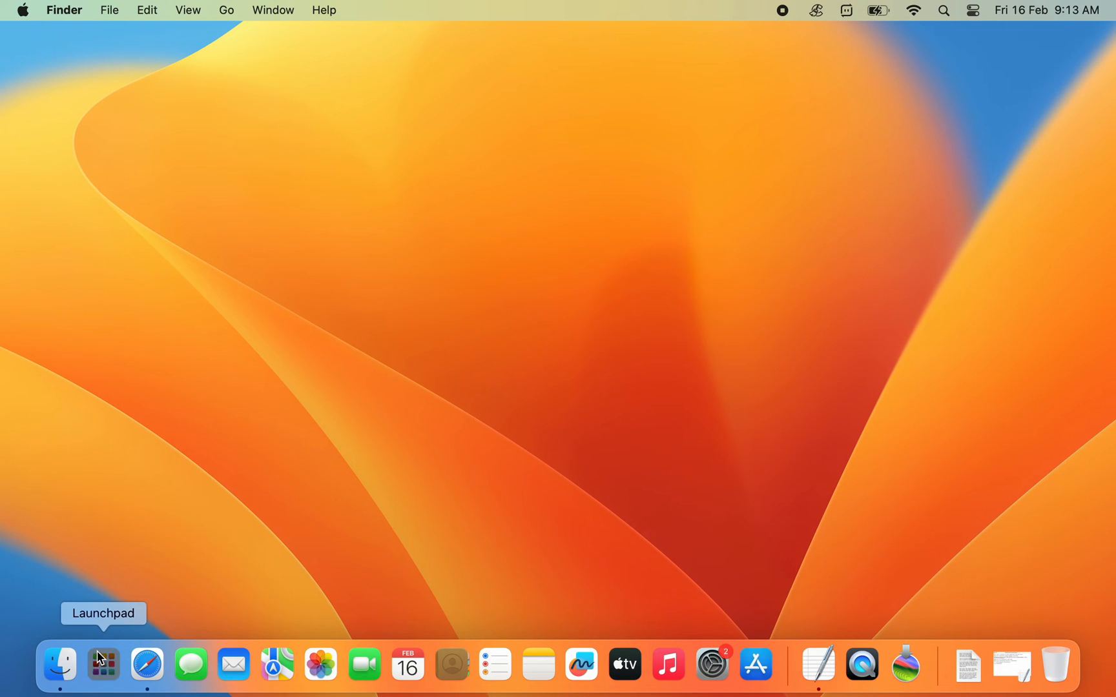
click(103, 664)
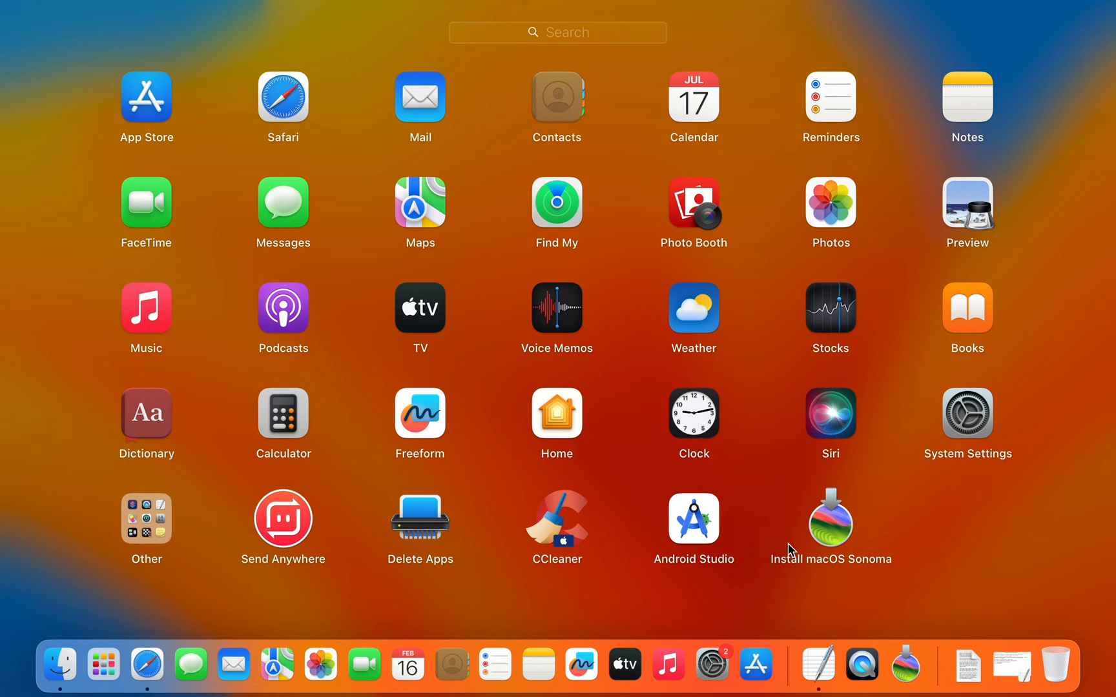
mouse_move(852, 536)
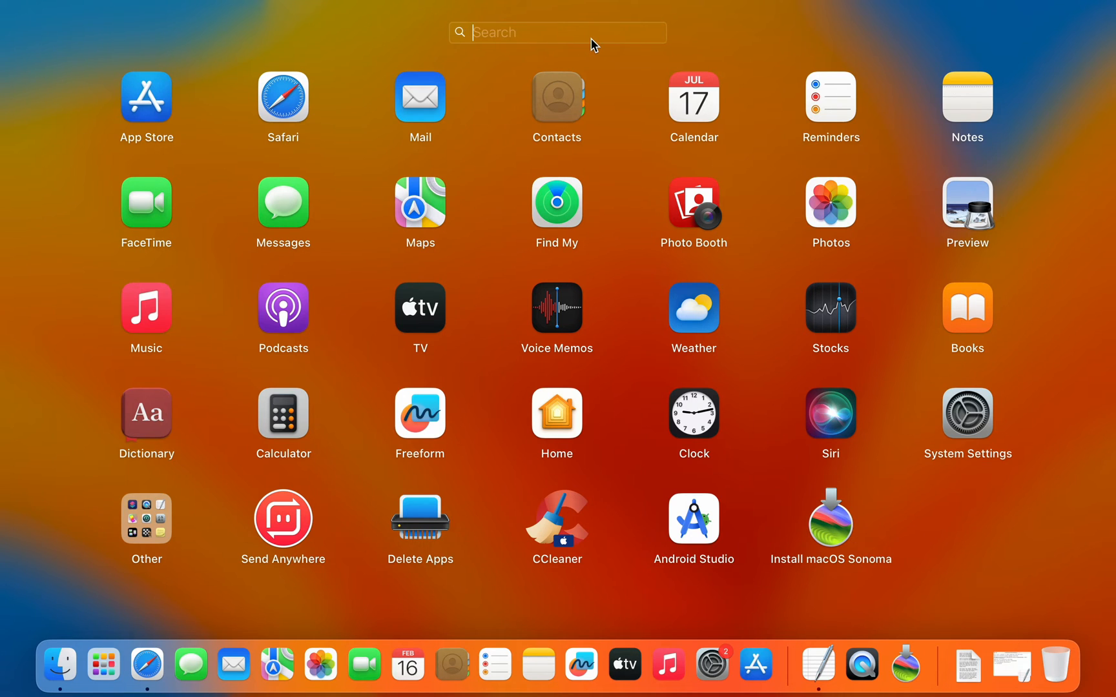
text(terminal)
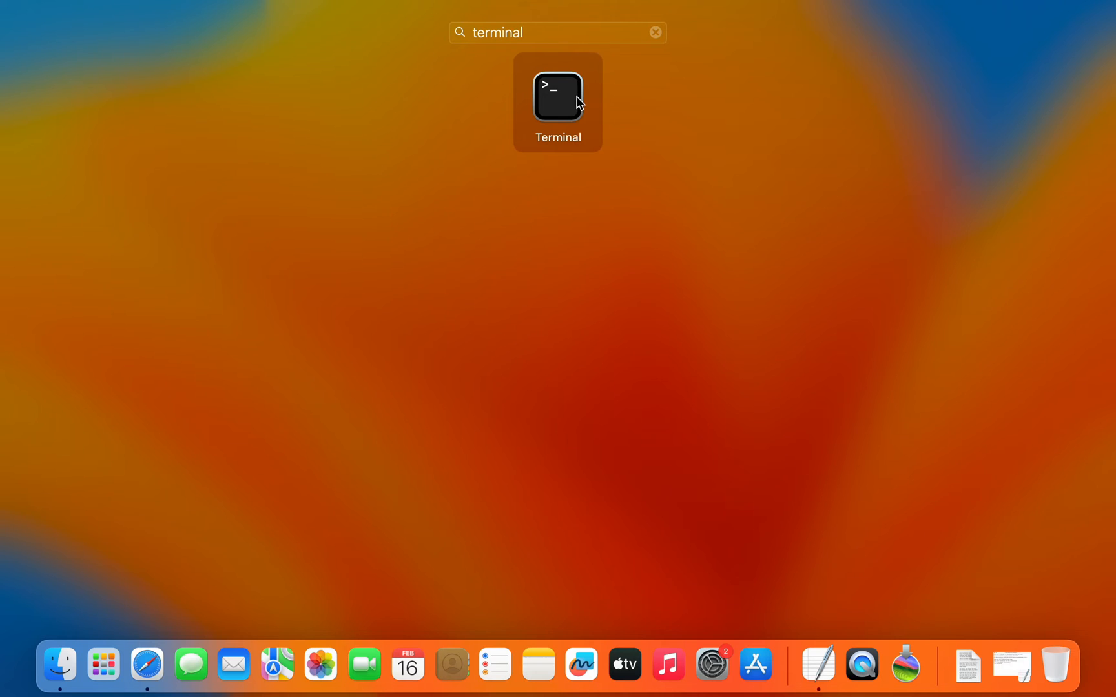
click(557, 93)
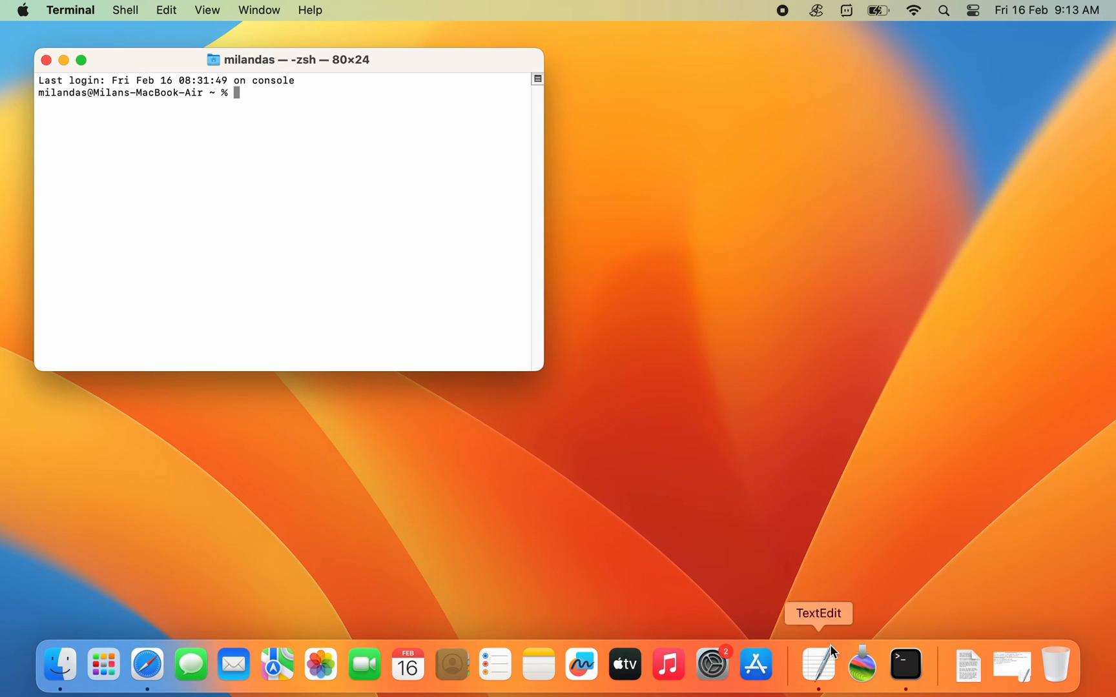
- Open the hdiutil commands file in TextEdit and select the full hdiutil create line
click(817, 665)
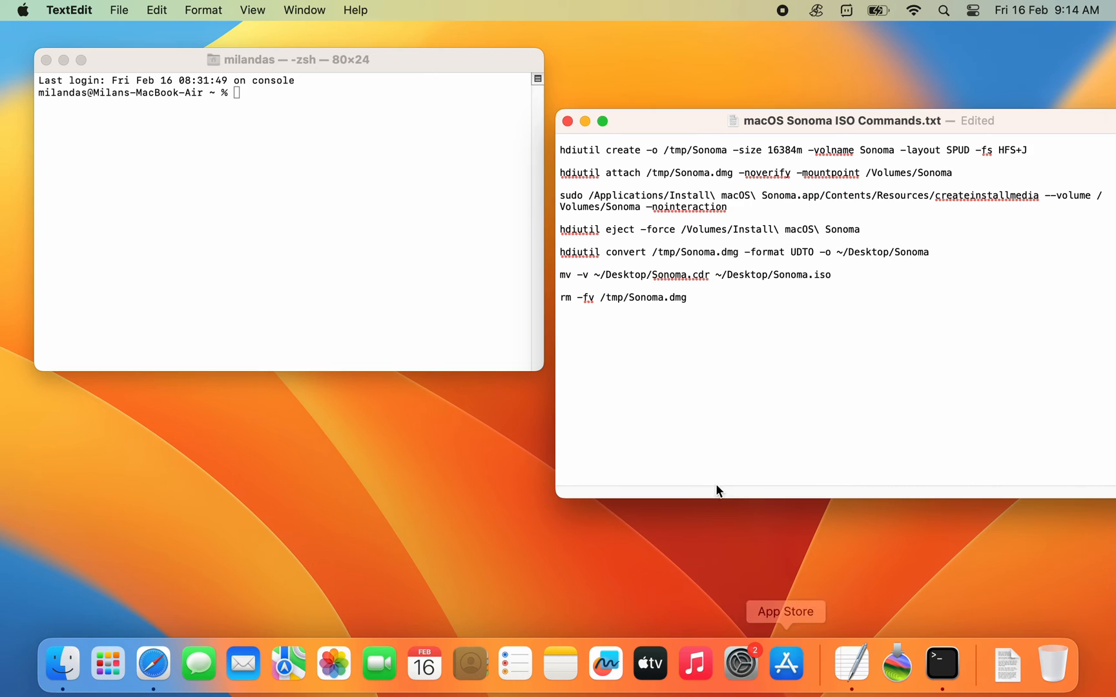
triple_click(711, 149)
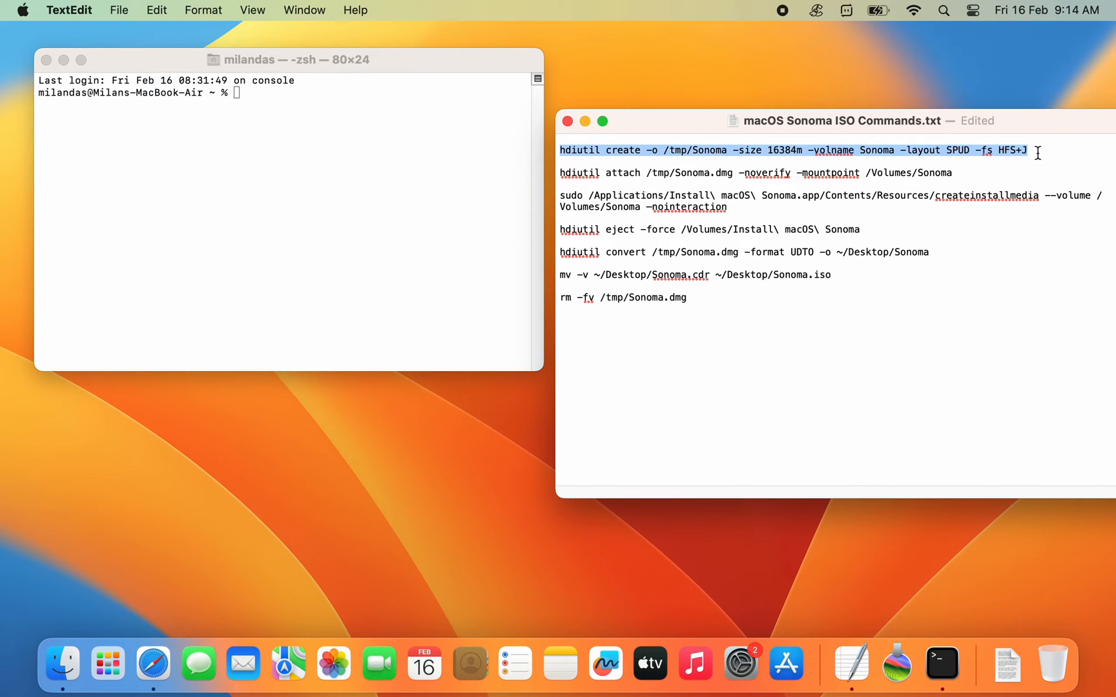
click(768, 151)
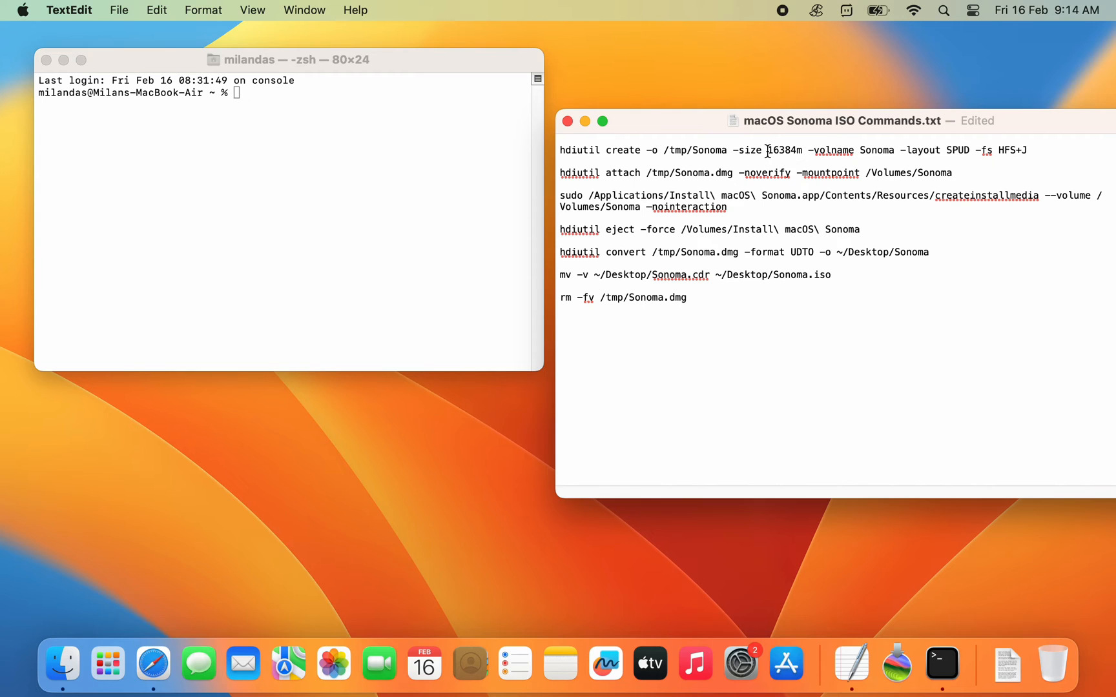
double_click(783, 151)
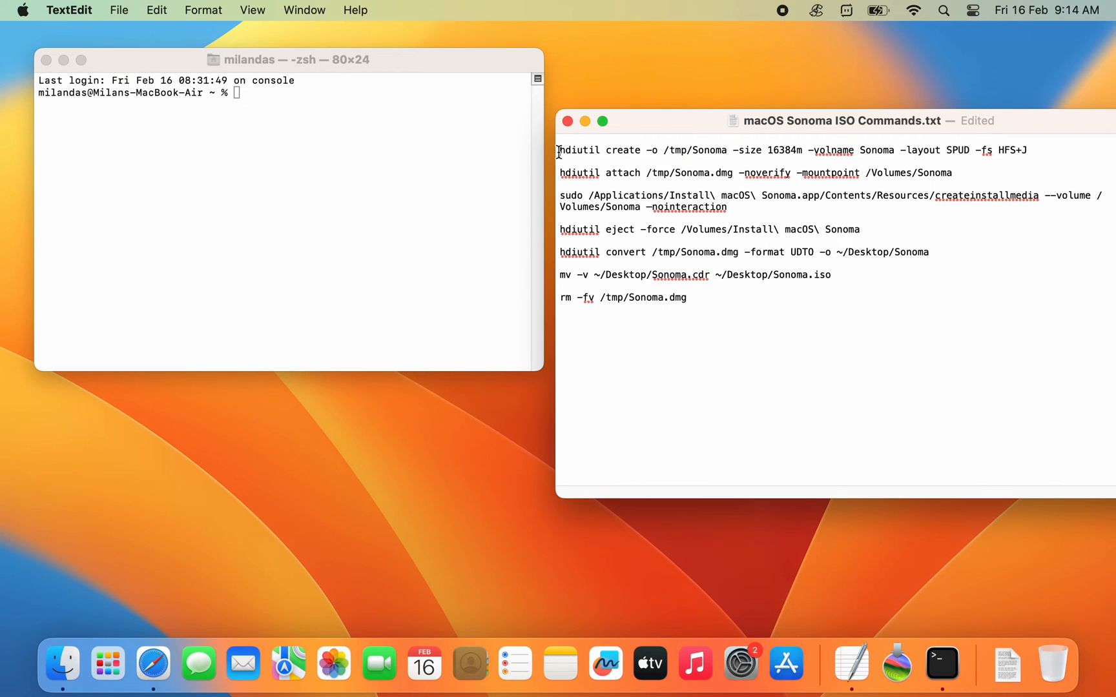
drag(560, 151, 1028, 151)
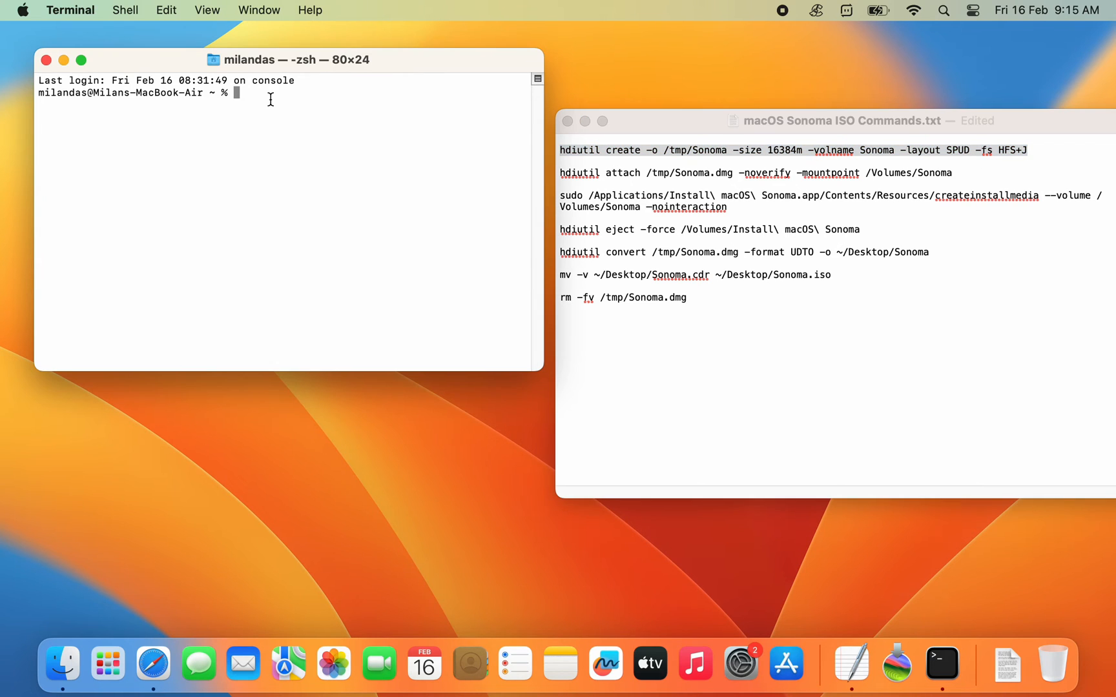
- Run hdiutil create for a 16384m SPUD HFS+J 'Sonoma' image, answering Y to erase
text(hdiutil create -o /tmp/Sonoma -size 16384m -volname Sonoma -layout SPUD -fs HFS+J)
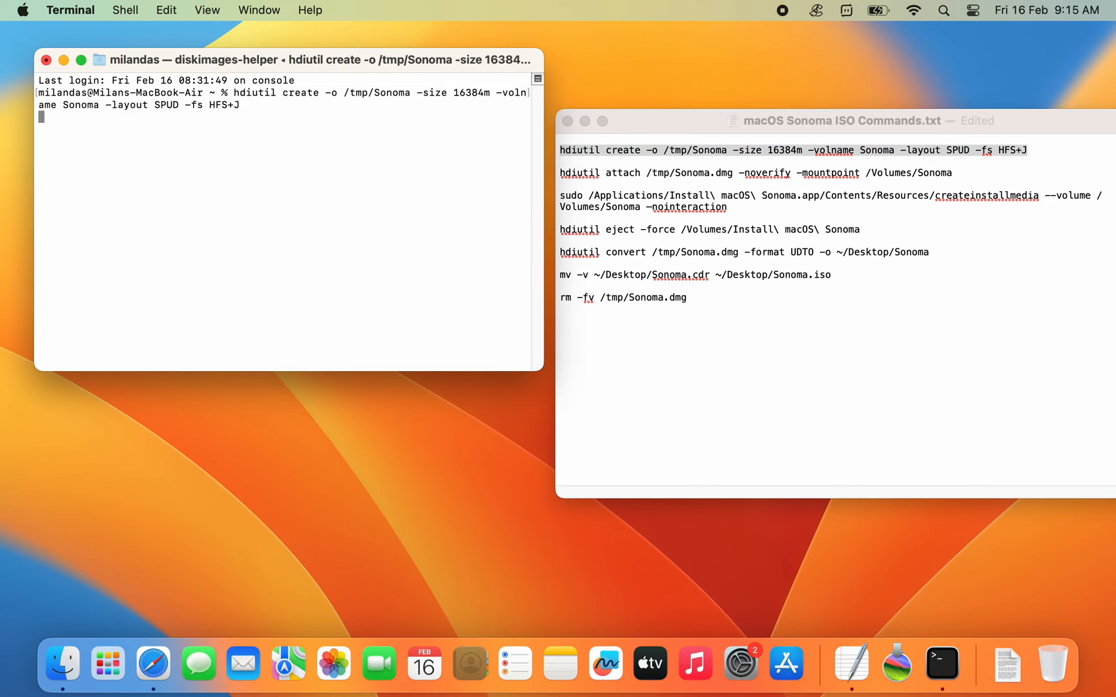
key(Return)
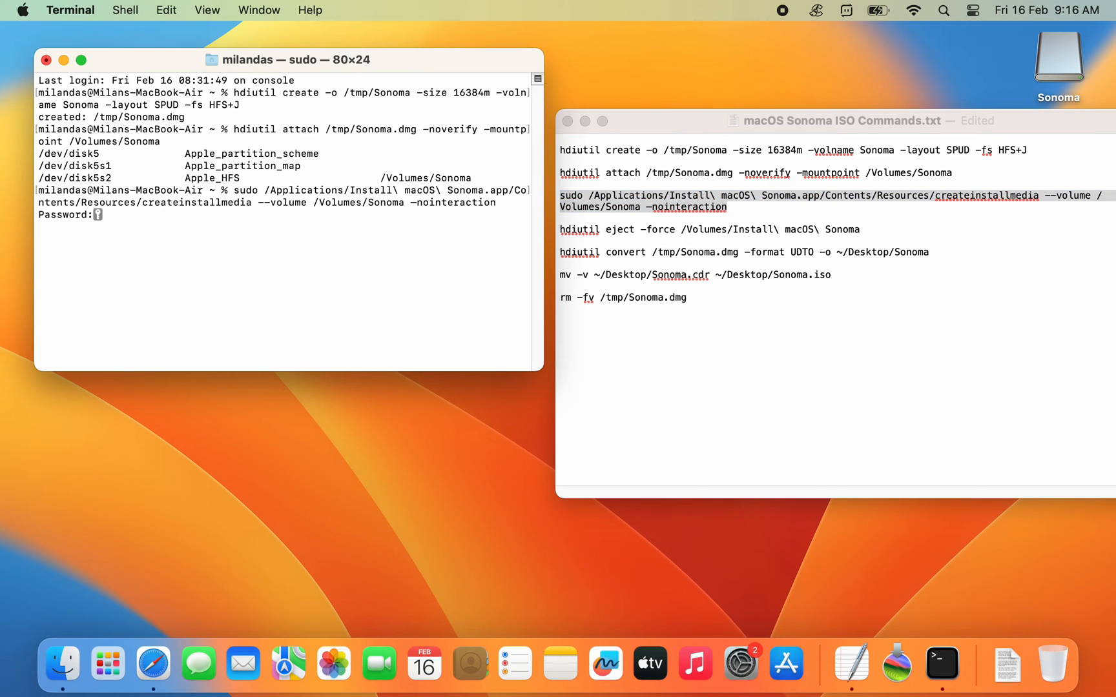
mouse_move(135, 221)
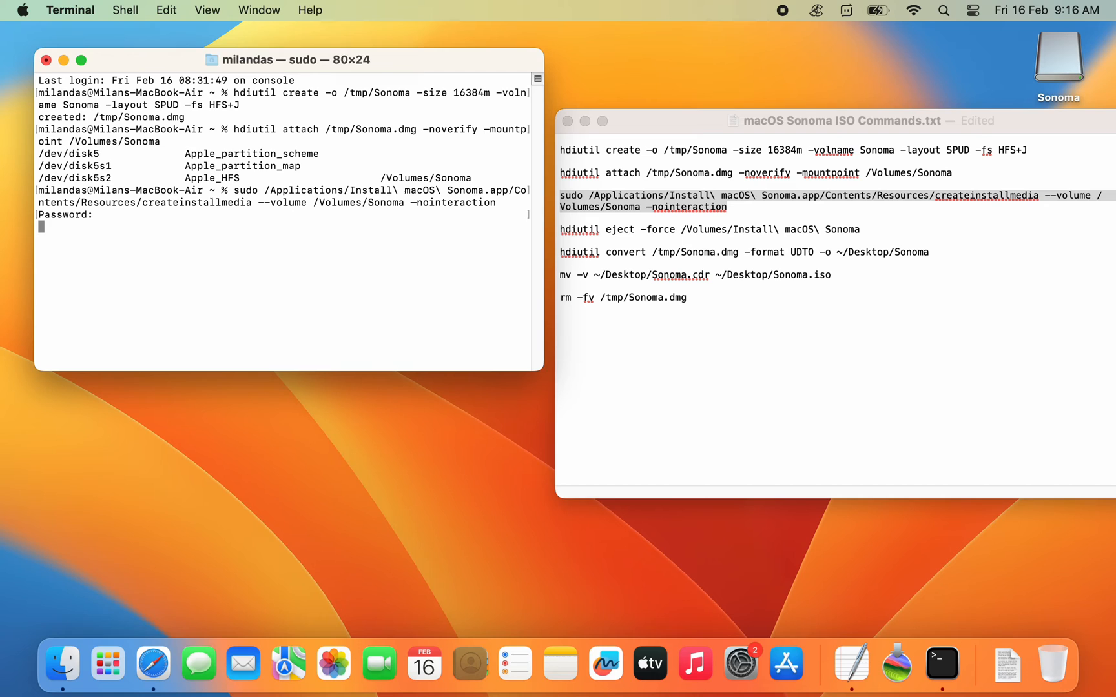
text(Y) then press return: Y)
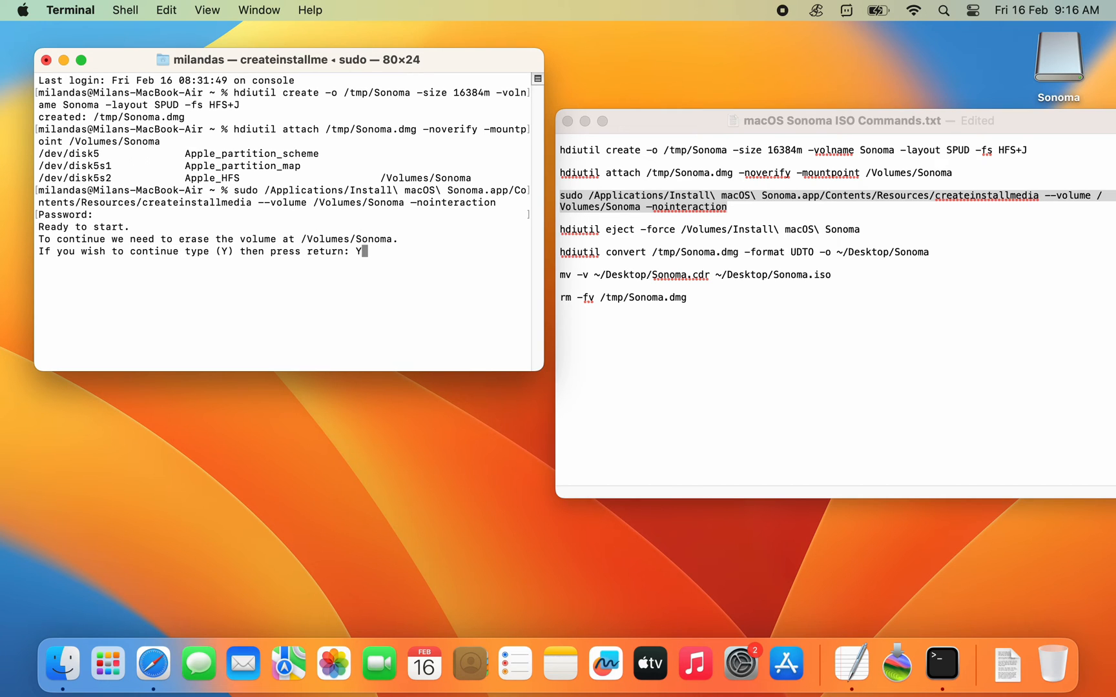
key(Return)
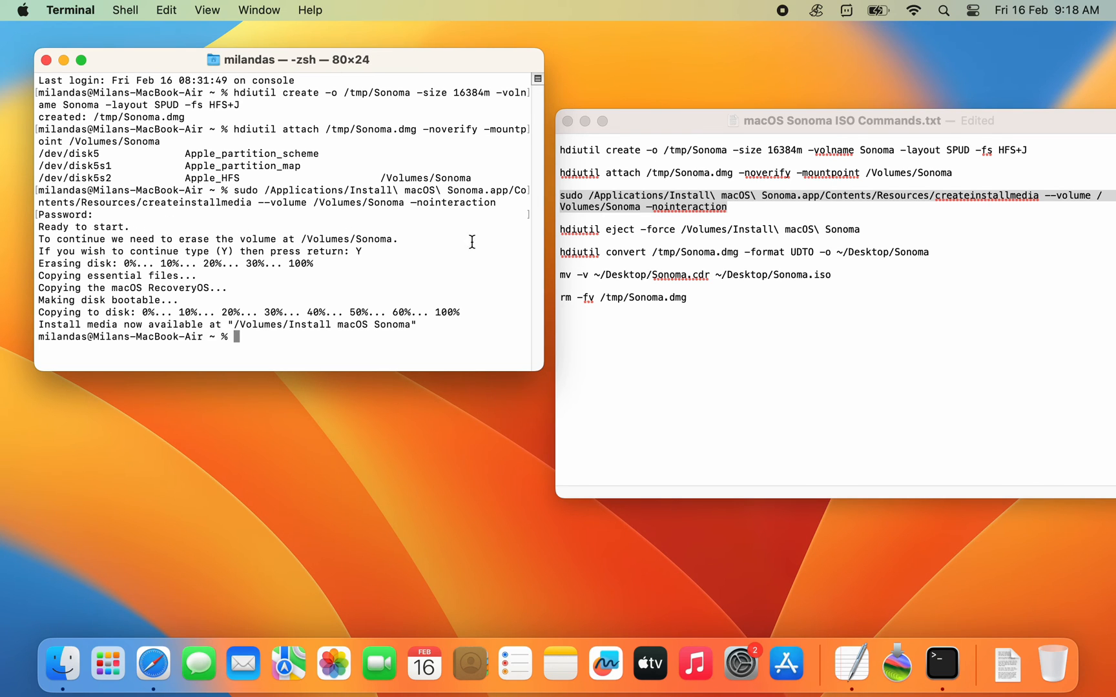
- Select the hdiutil eject and hdiutil convert commands in the commands file
double_click(580, 229)
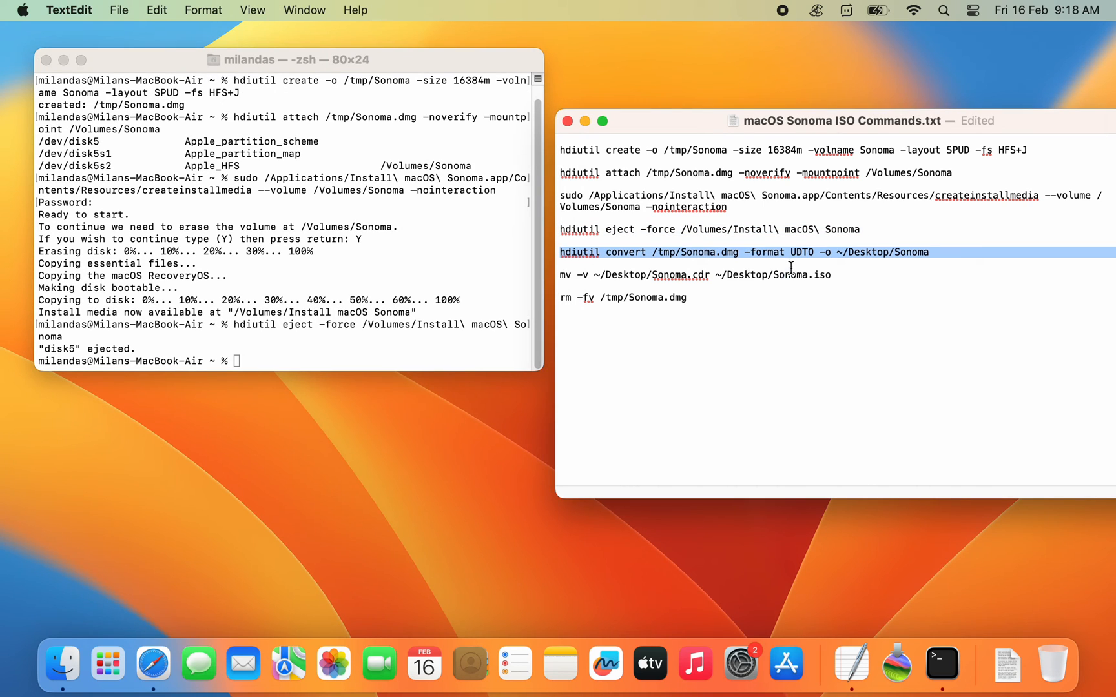
drag(789, 252, 838, 275)
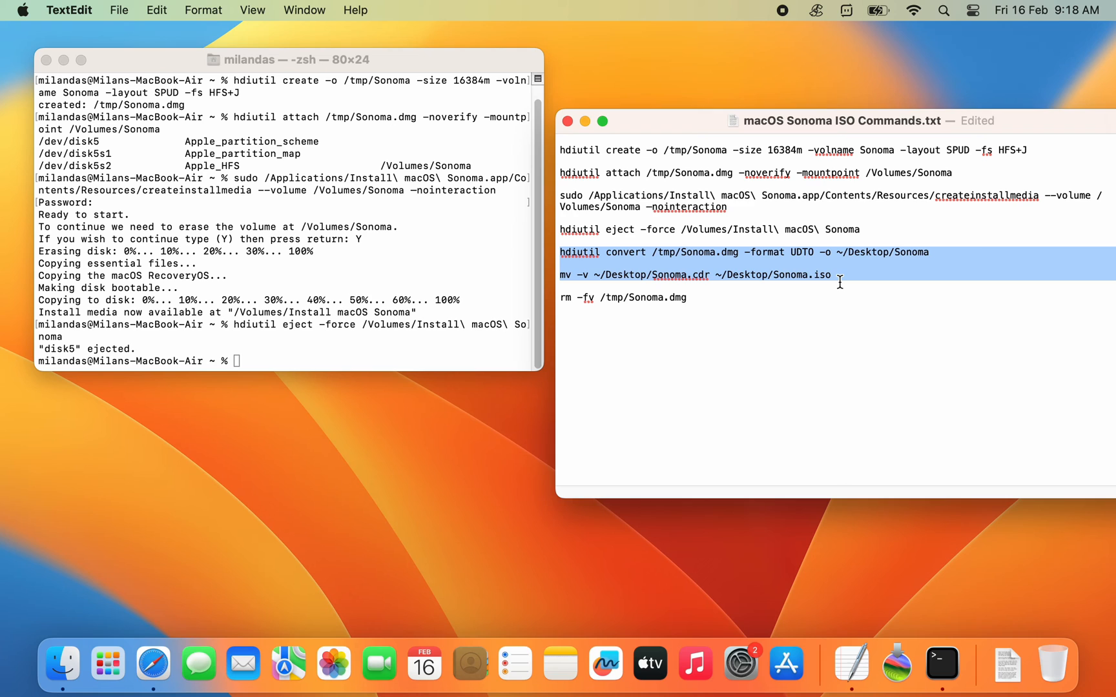
mouse_move(837, 281)
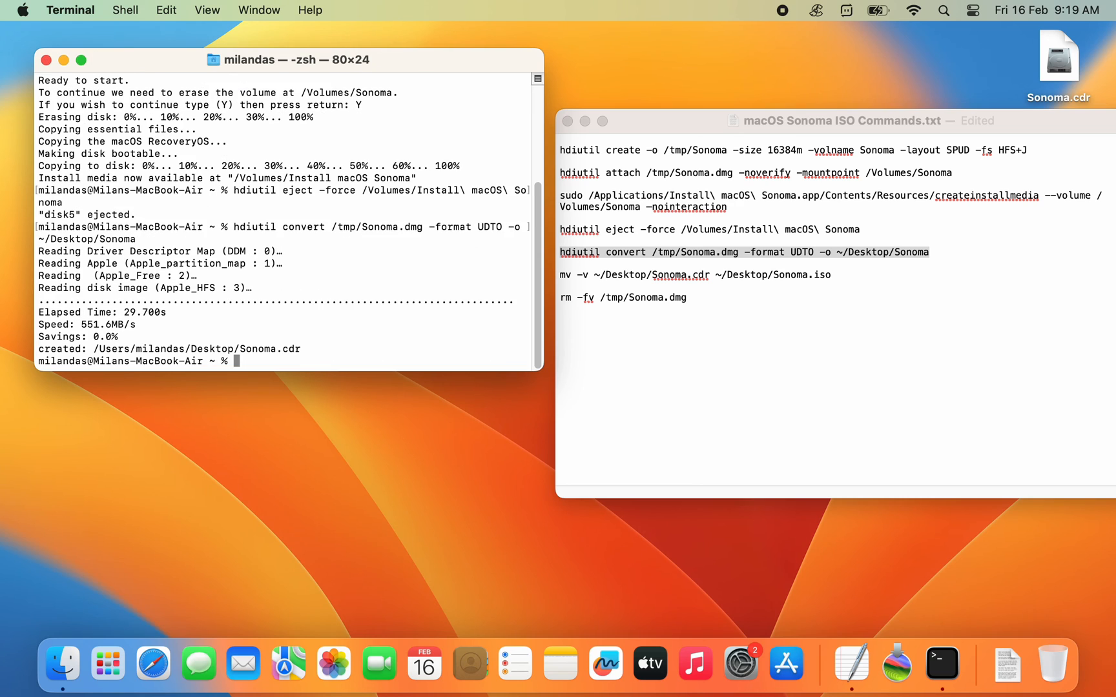
mouse_move(561, 283)
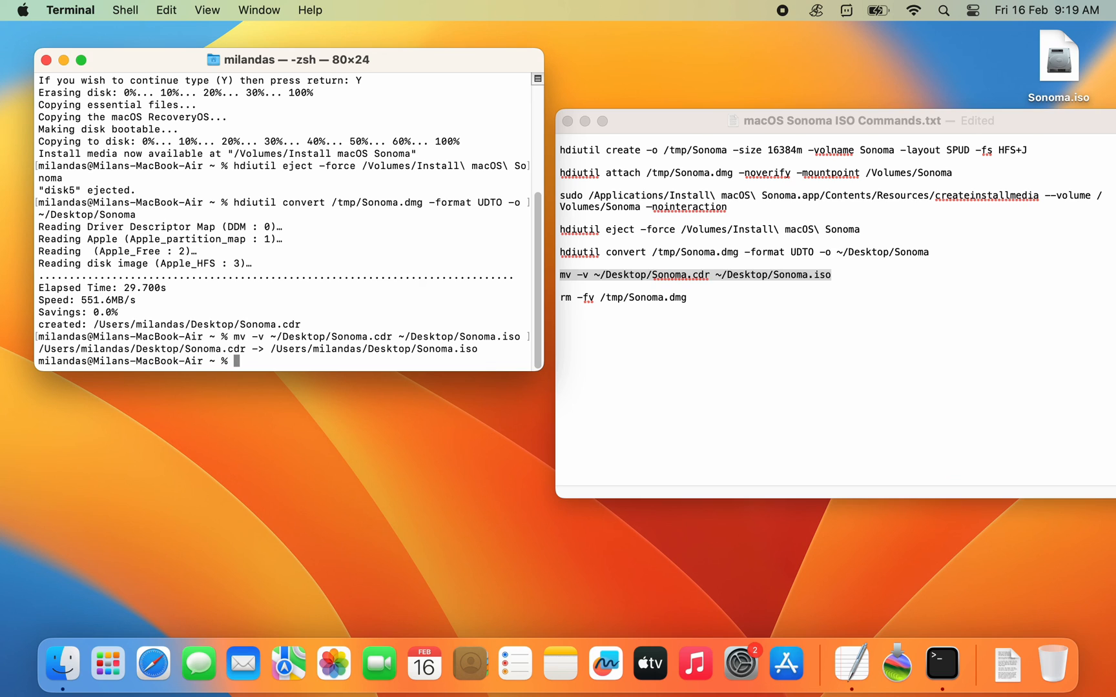
- Run the rm -fv command deleting /tmp/Sonoma.dmg, then reveal Sonoma.iso on the desktop
click(563, 297)
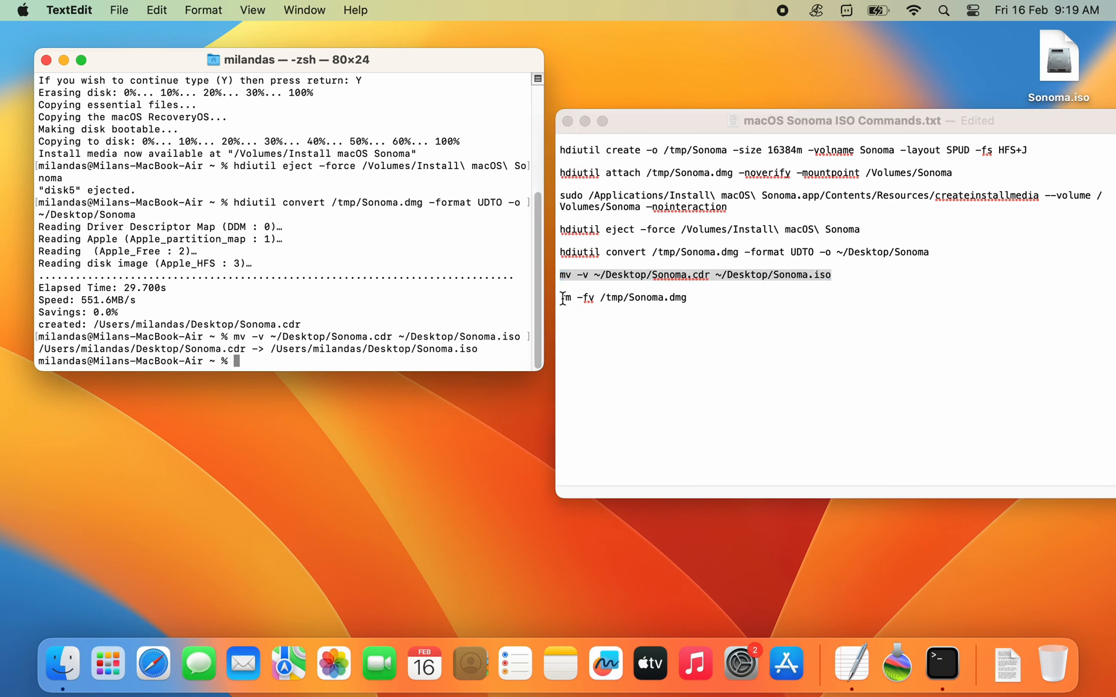
triple_click(623, 297)
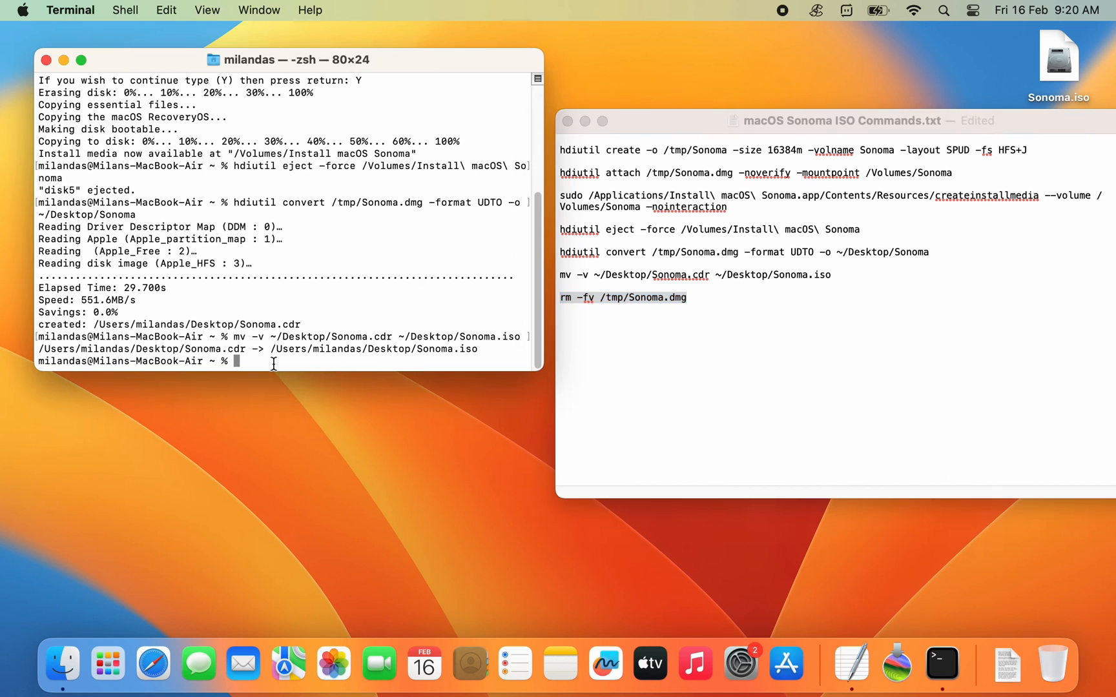
key(Return)
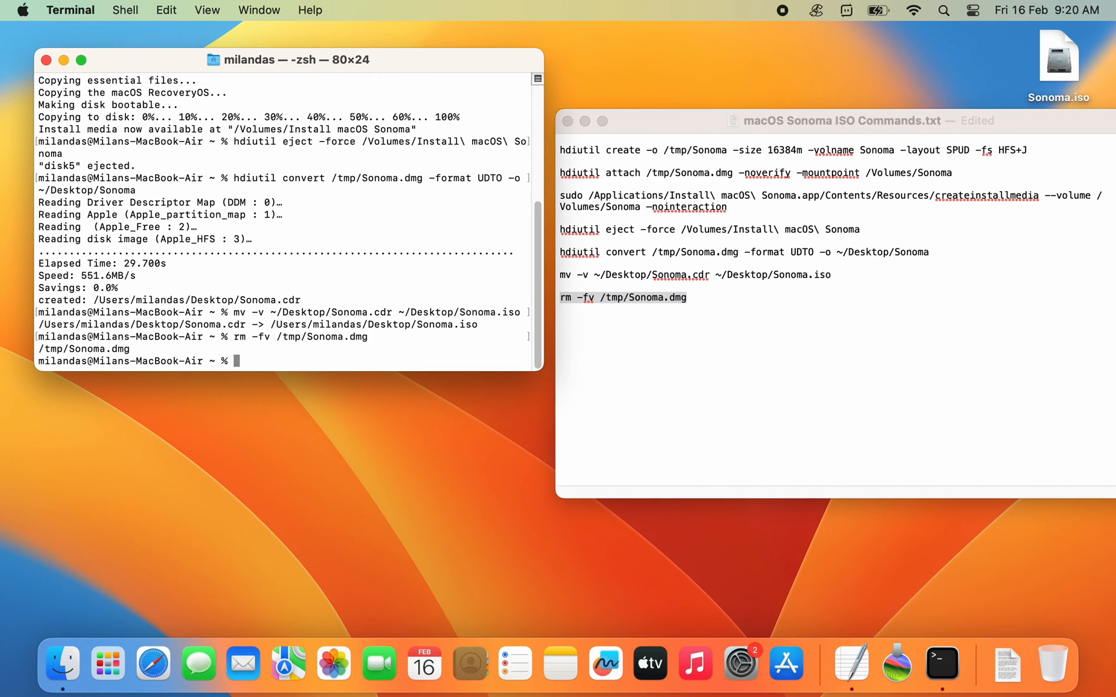
click(47, 60)
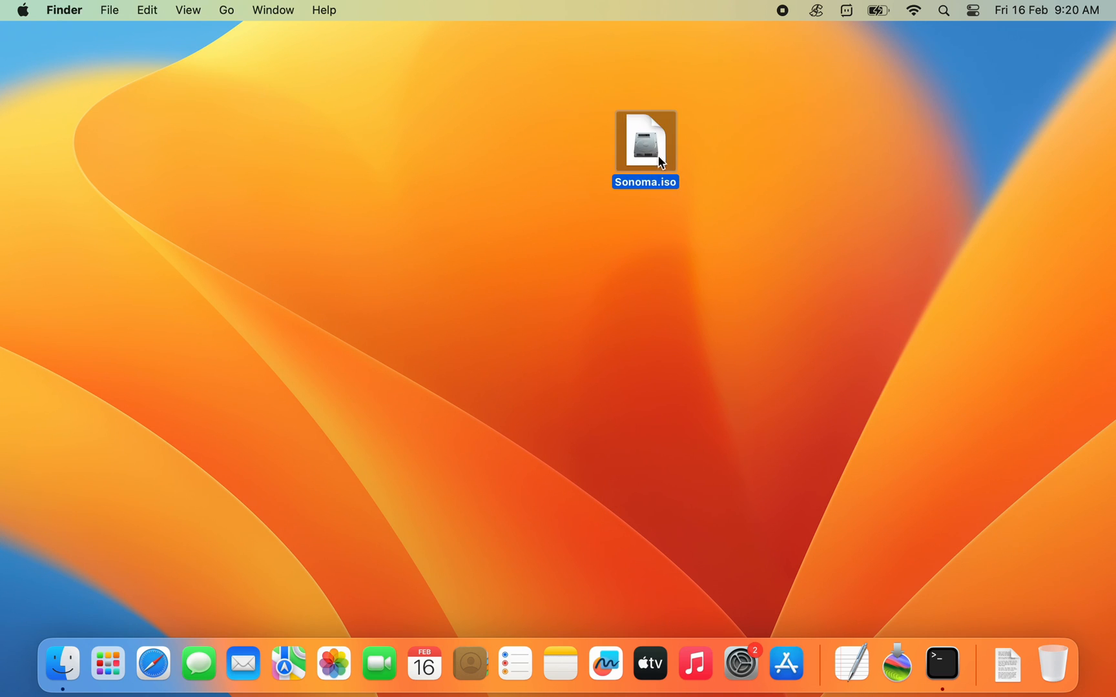
mouse_move(674, 208)
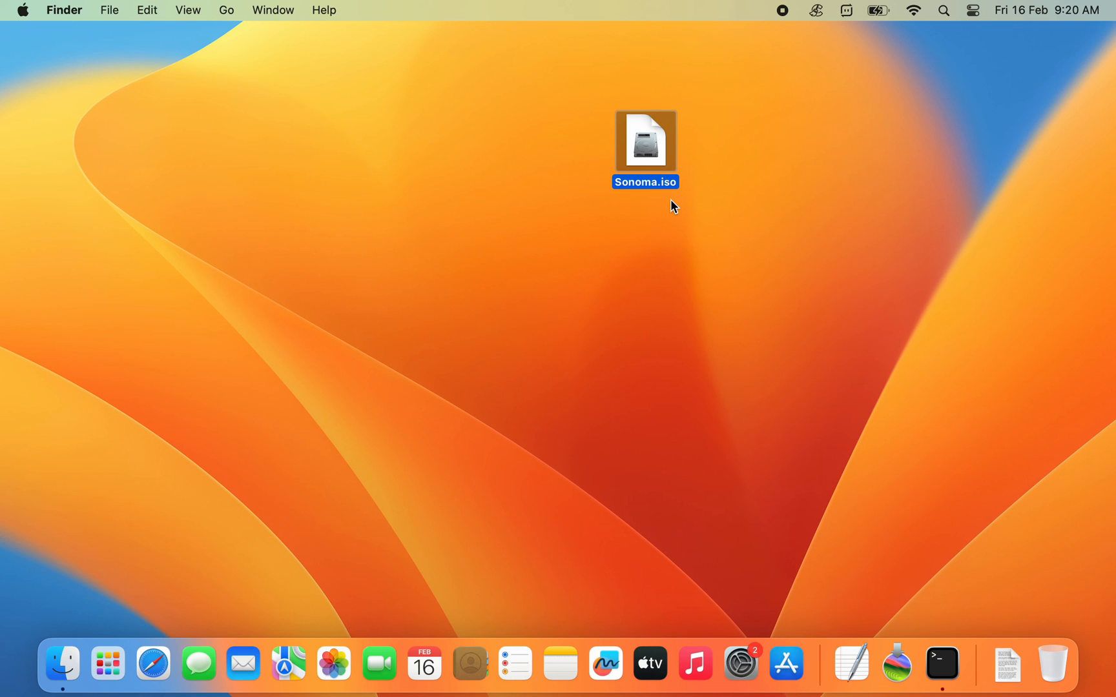